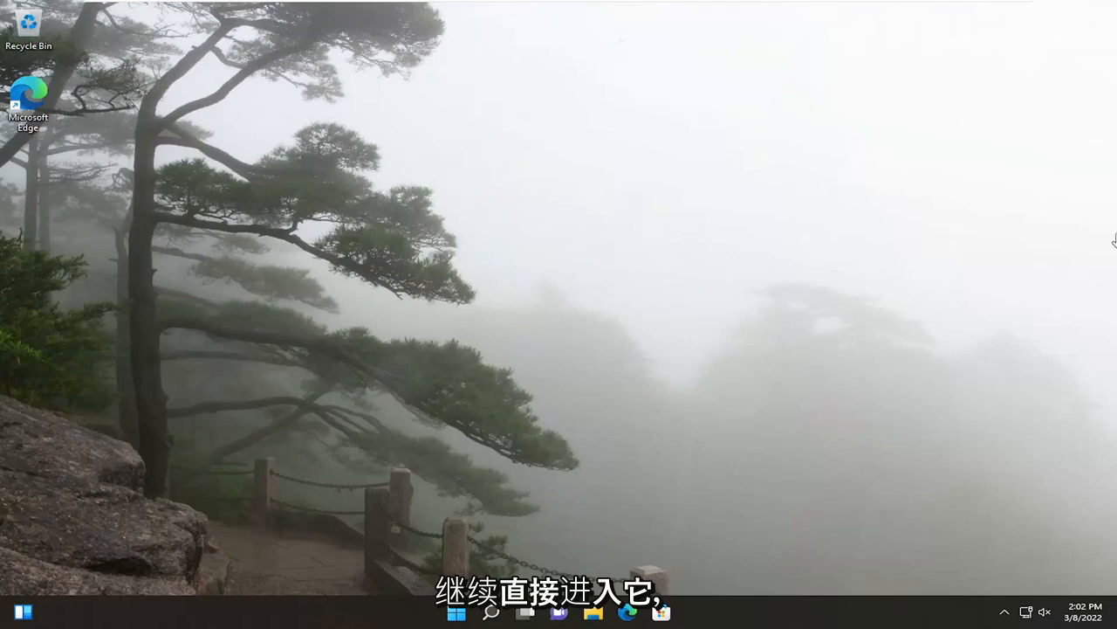
Search 'control panel' from the taskbar and open Control Panel.
left_click(483, 617)
type("control panel")
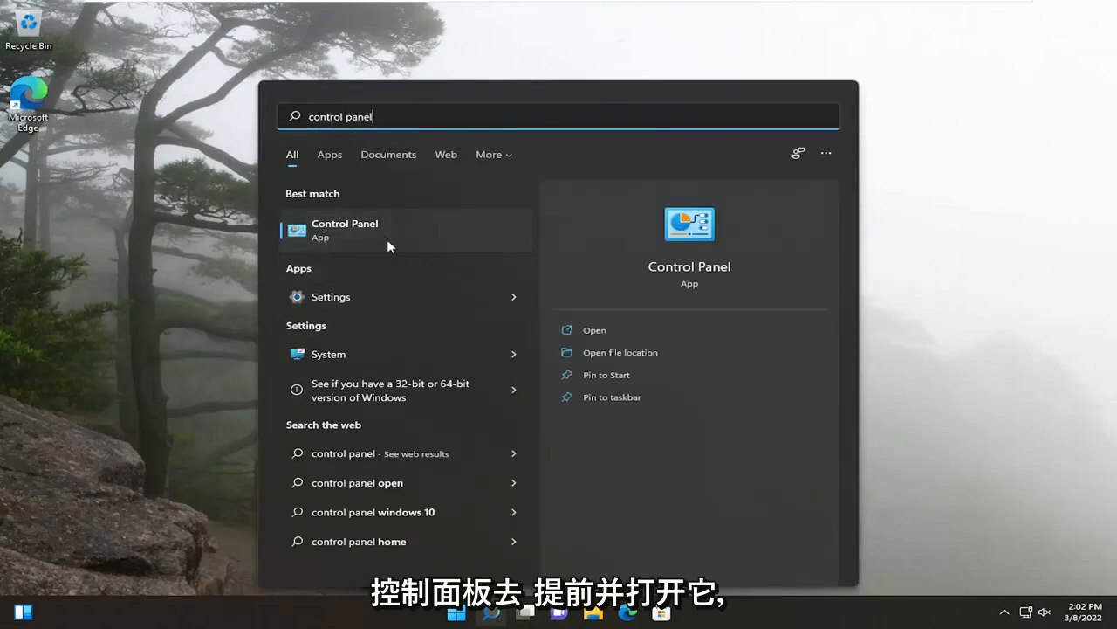
left_click(345, 230)
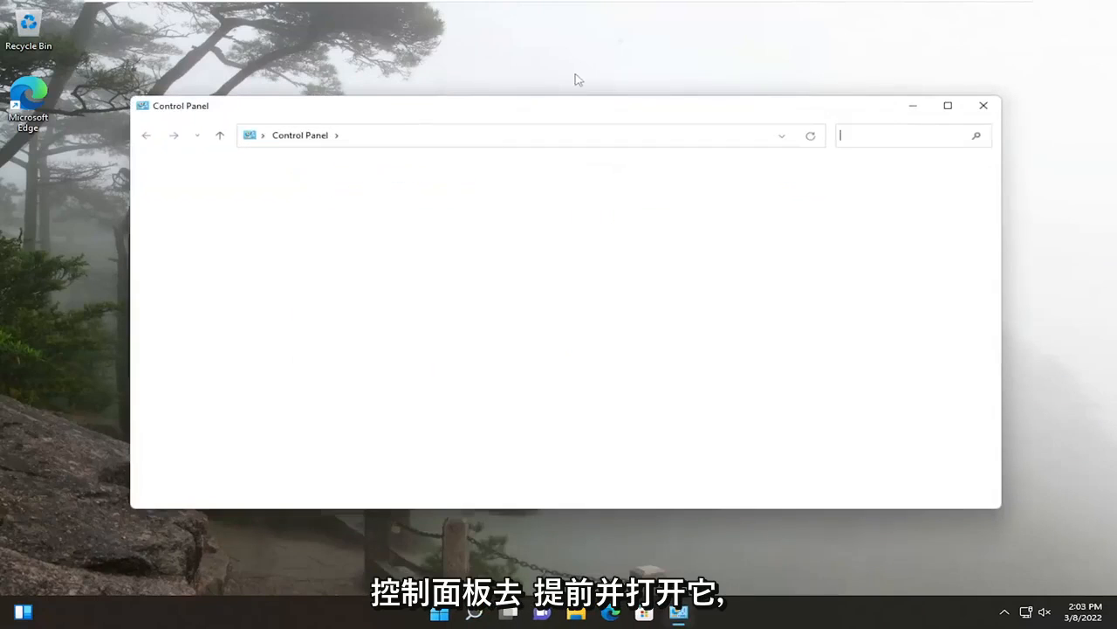
Go through Hardware and Sound and Power Options to edit the Balanced plan.
left_click(827, 160)
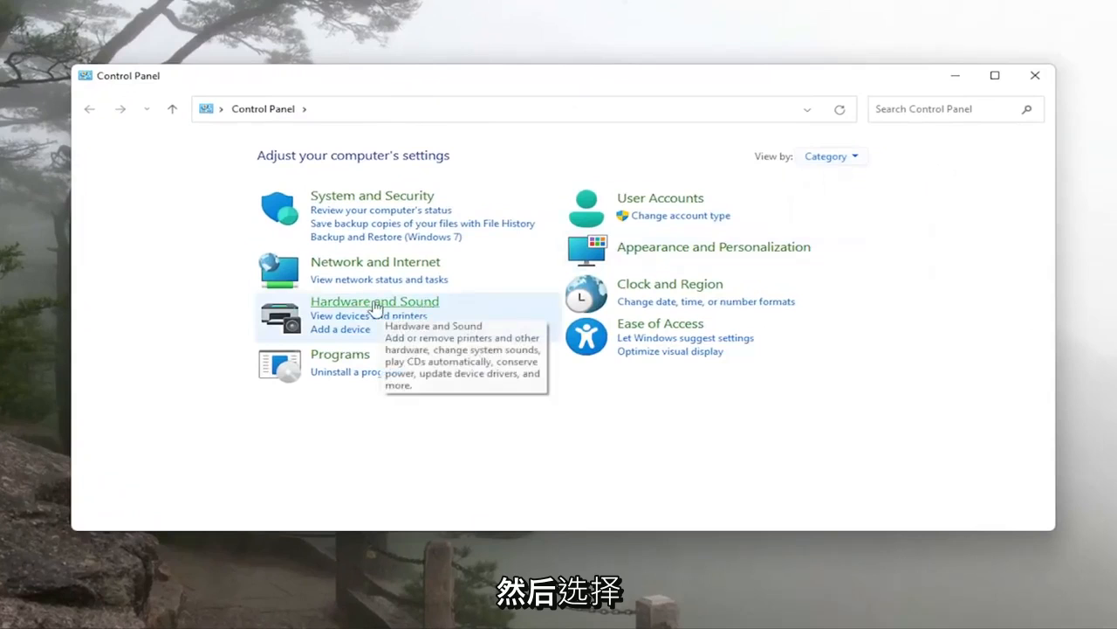
left_click(374, 301)
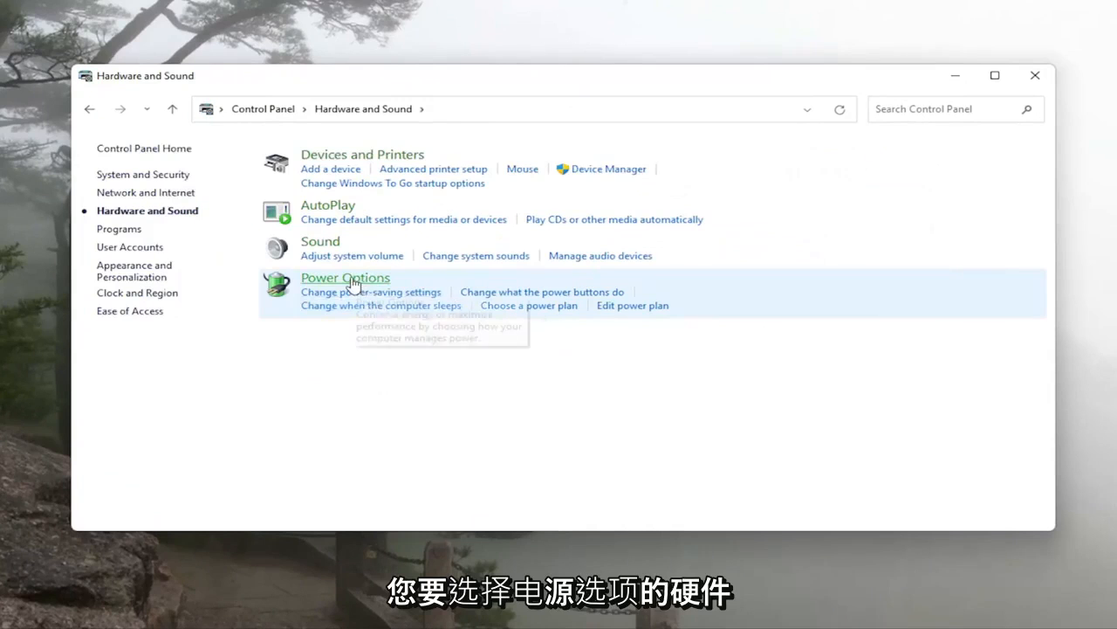
left_click(345, 277)
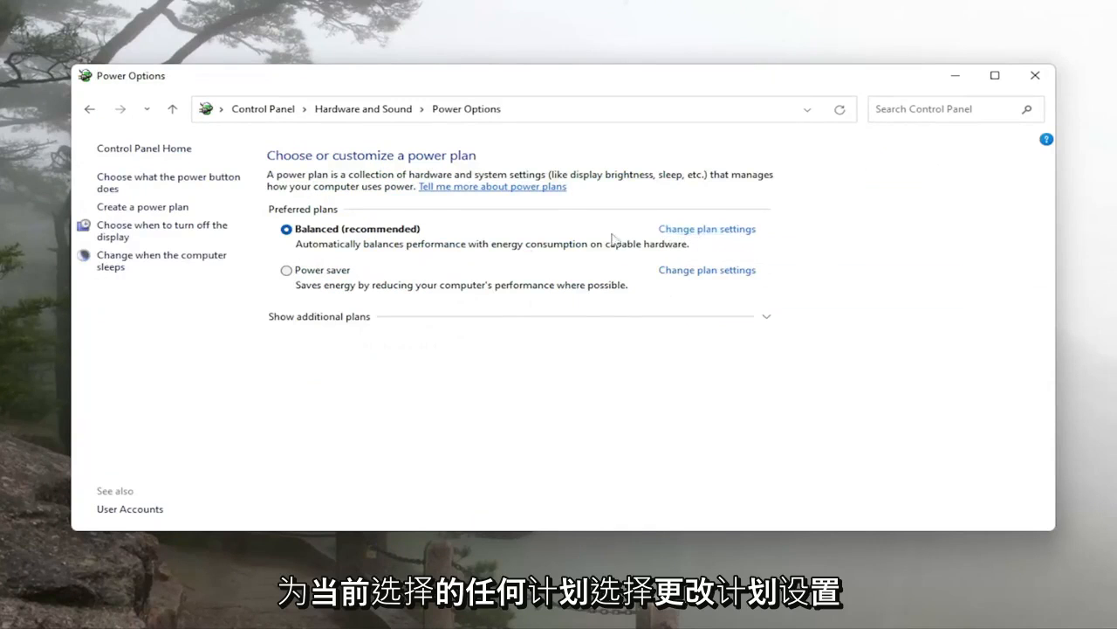
left_click(706, 229)
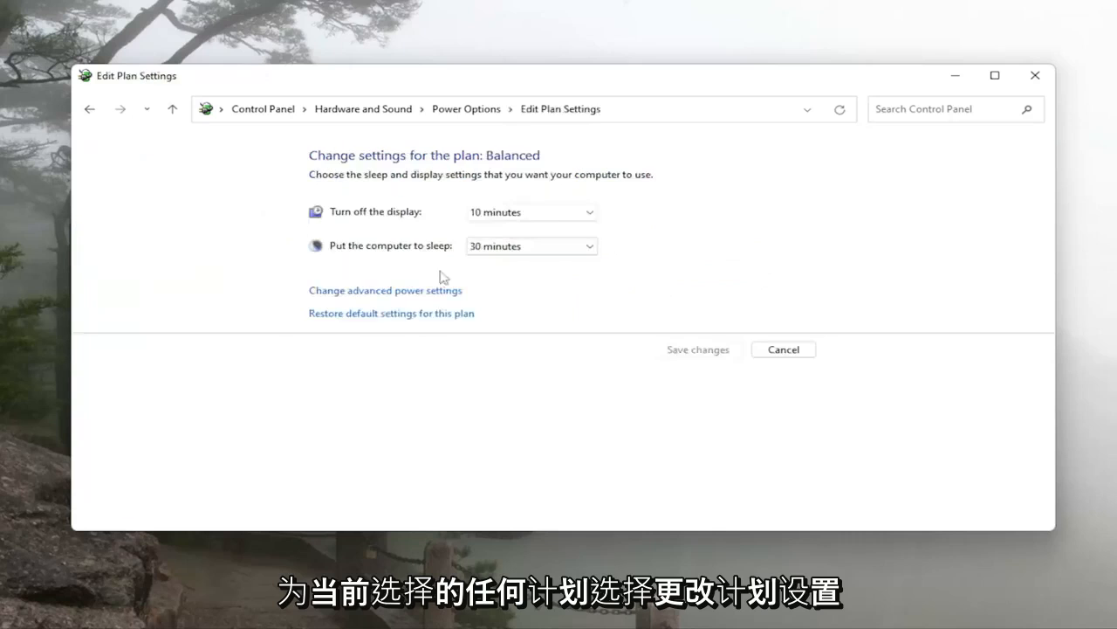
mouse_move(394, 295)
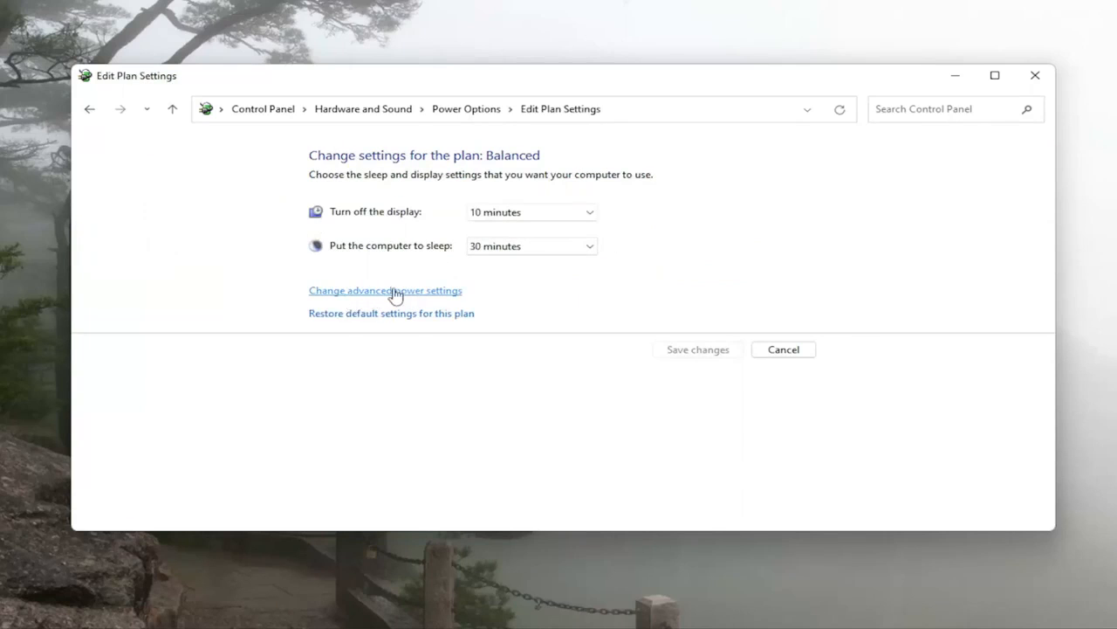
Set USB settings > USB selective suspend to Disabled in advanced power settings and confirm with OK.
left_click(385, 290)
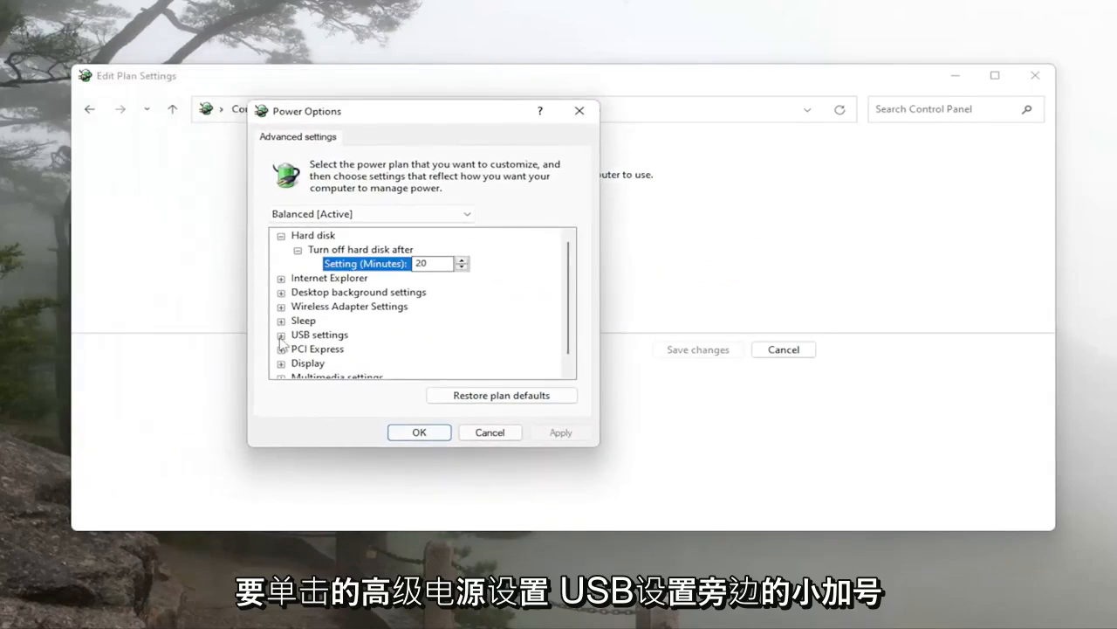
left_click(281, 335)
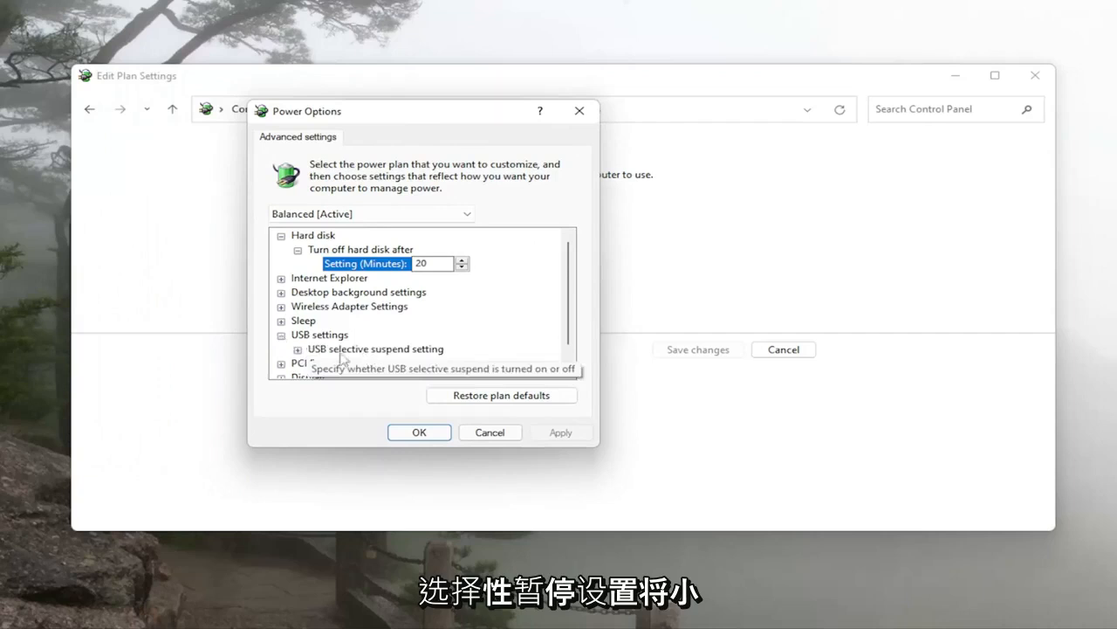
left_click(297, 350)
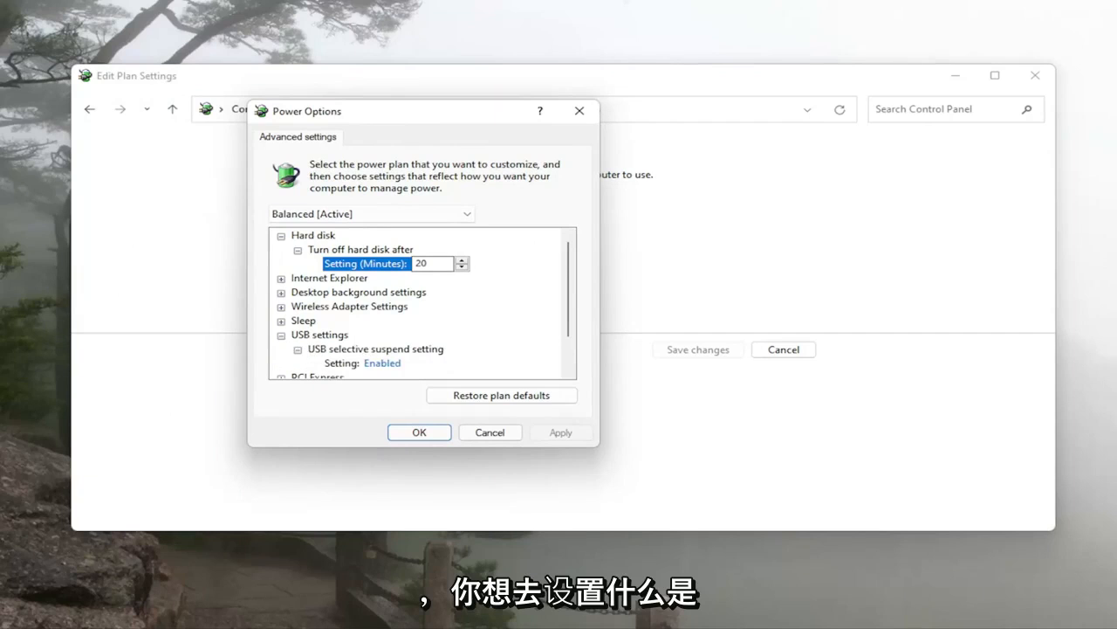
mouse_move(379, 361)
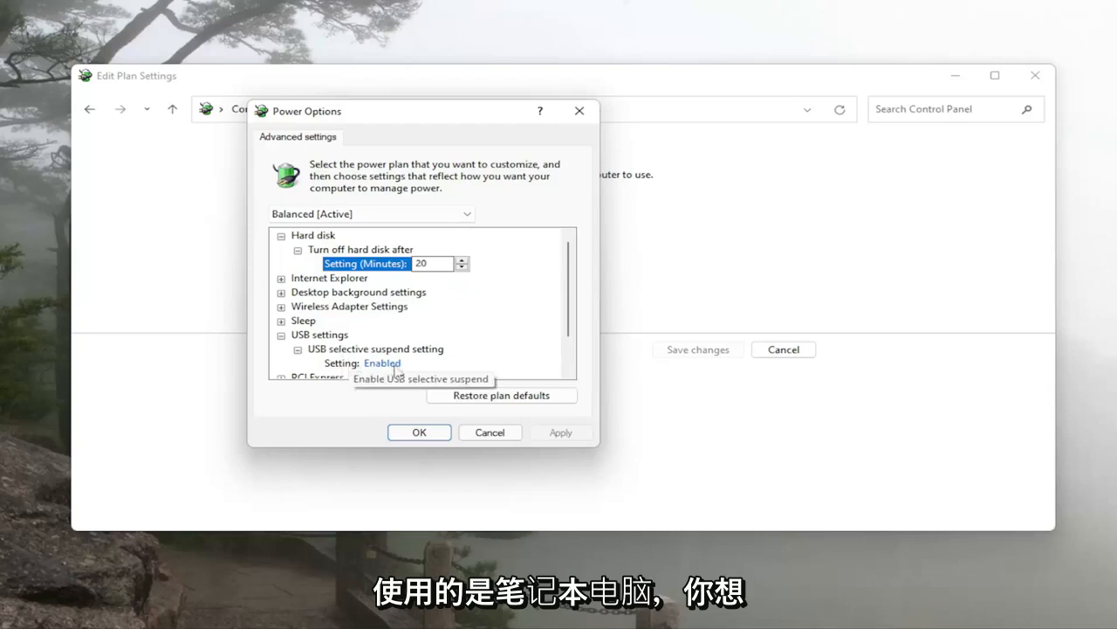
left_click(396, 363)
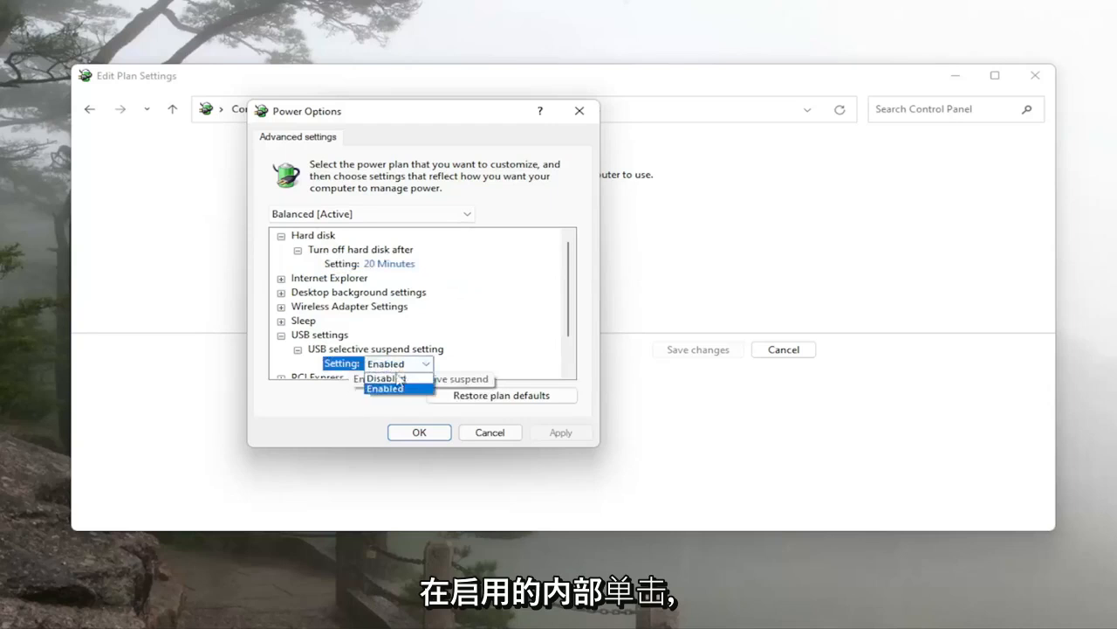
left_click(384, 378)
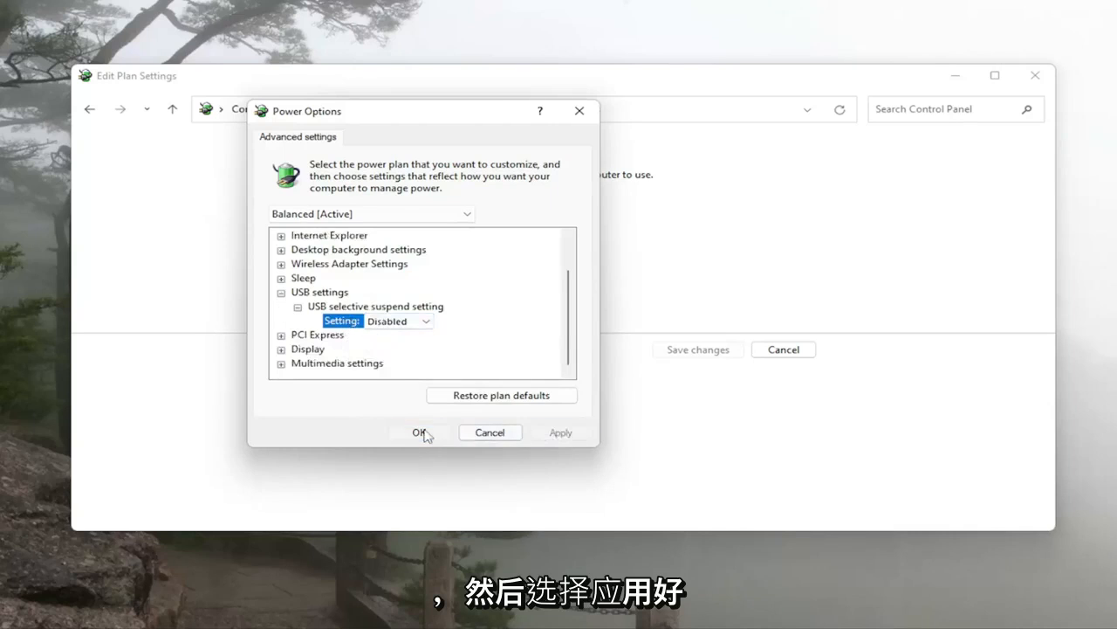
left_click(418, 432)
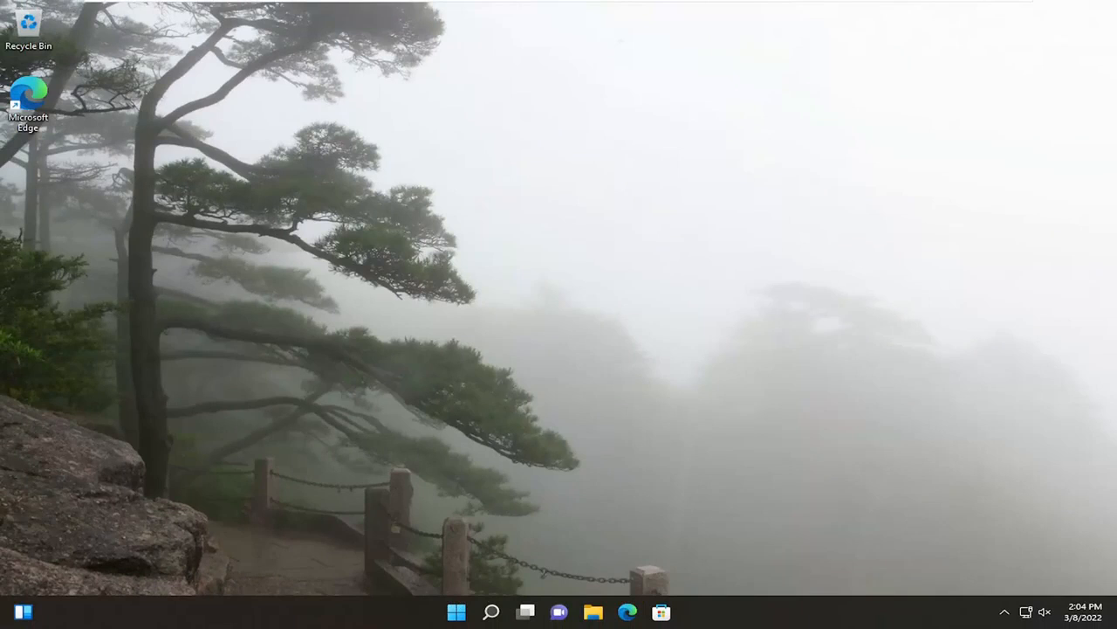
Search 'disk m' to reach Create and format hard disk partitions.
left_click(490, 611)
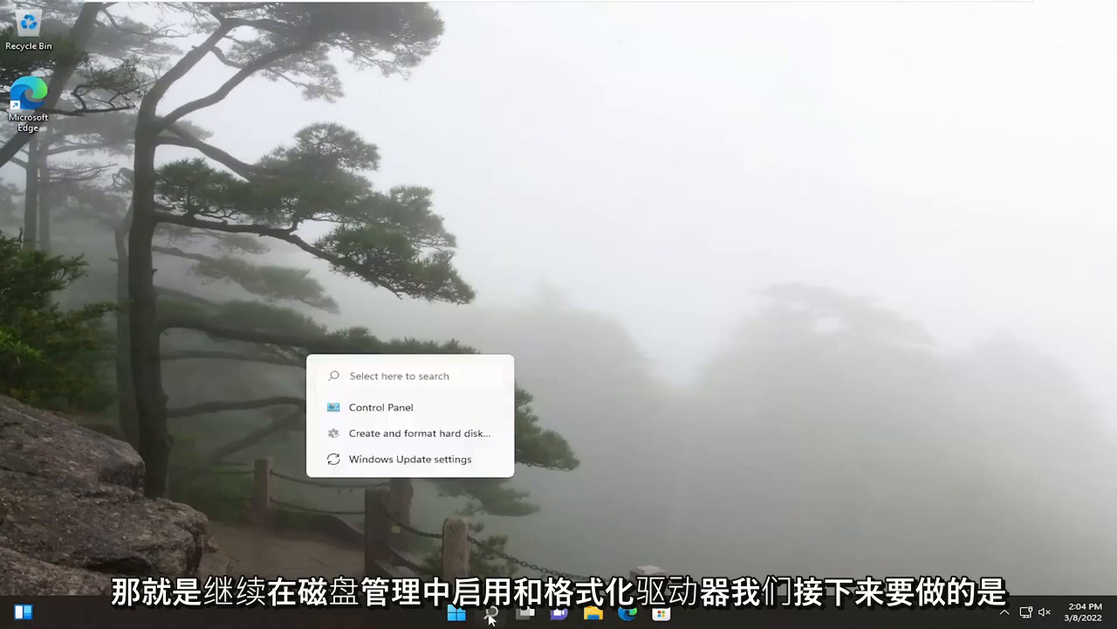
type("disk m")
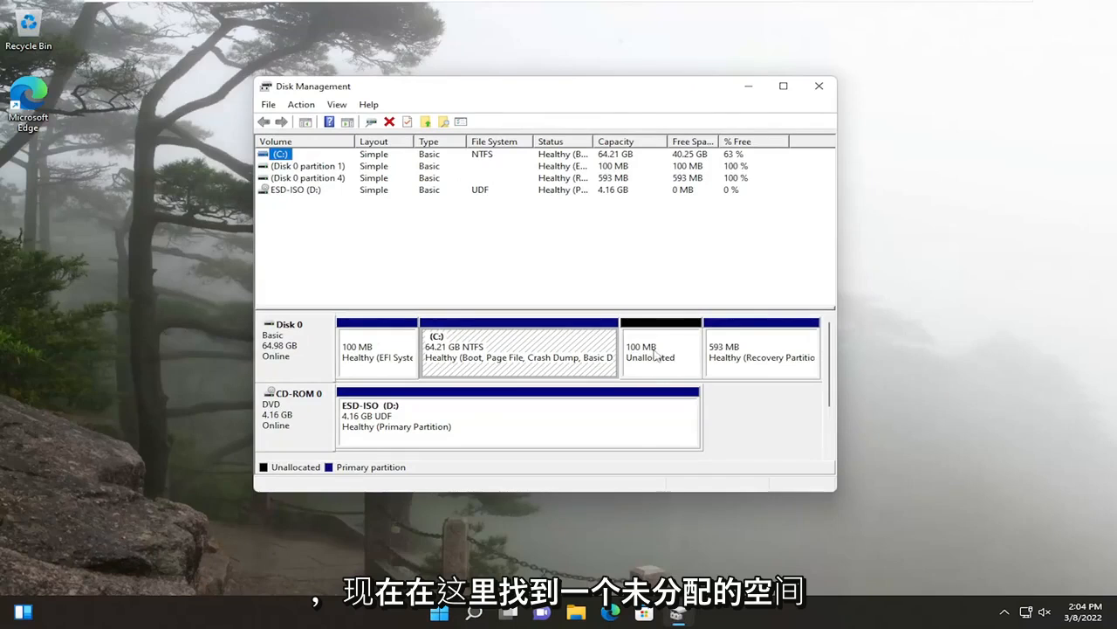
Launch the New Simple Volume wizard on the 100 MB unallocated space and pass the welcome page.
right_click(657, 355)
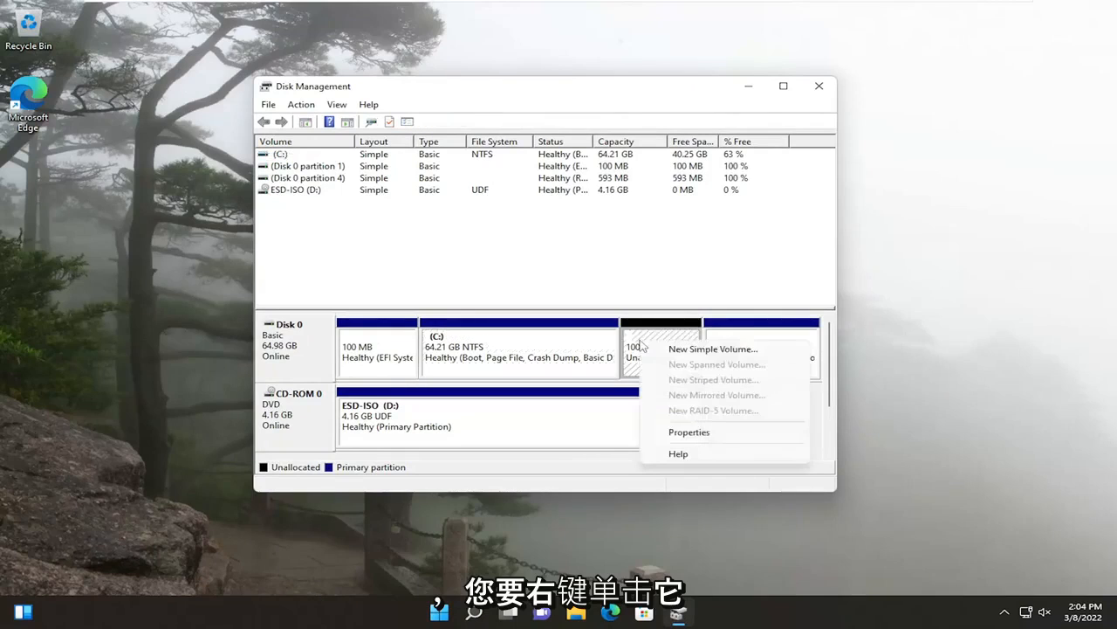
left_click(712, 349)
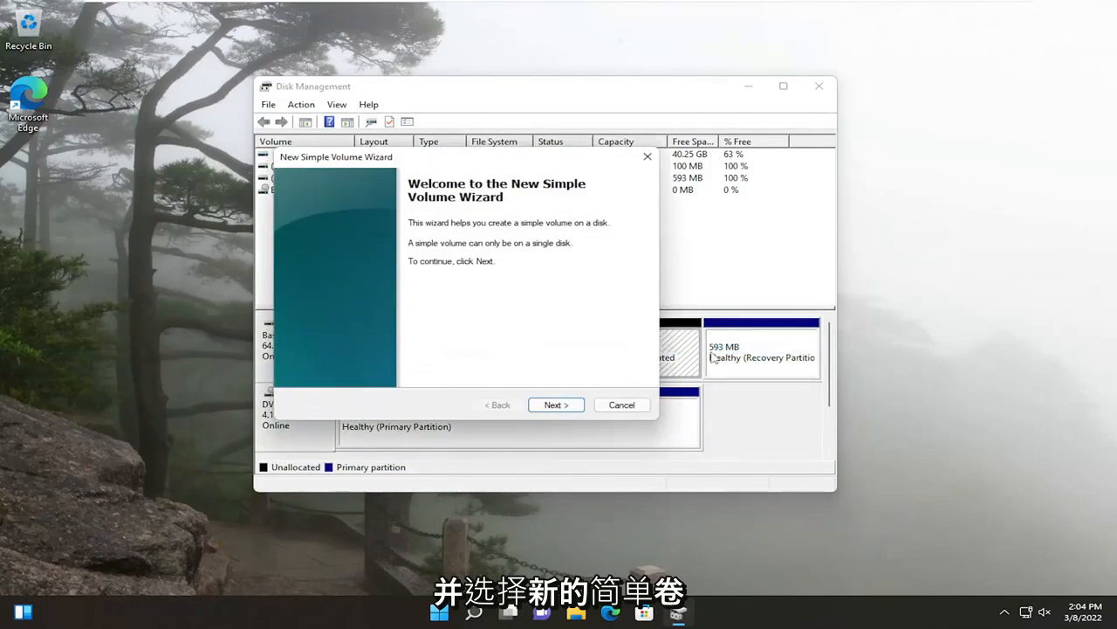
left_click(557, 404)
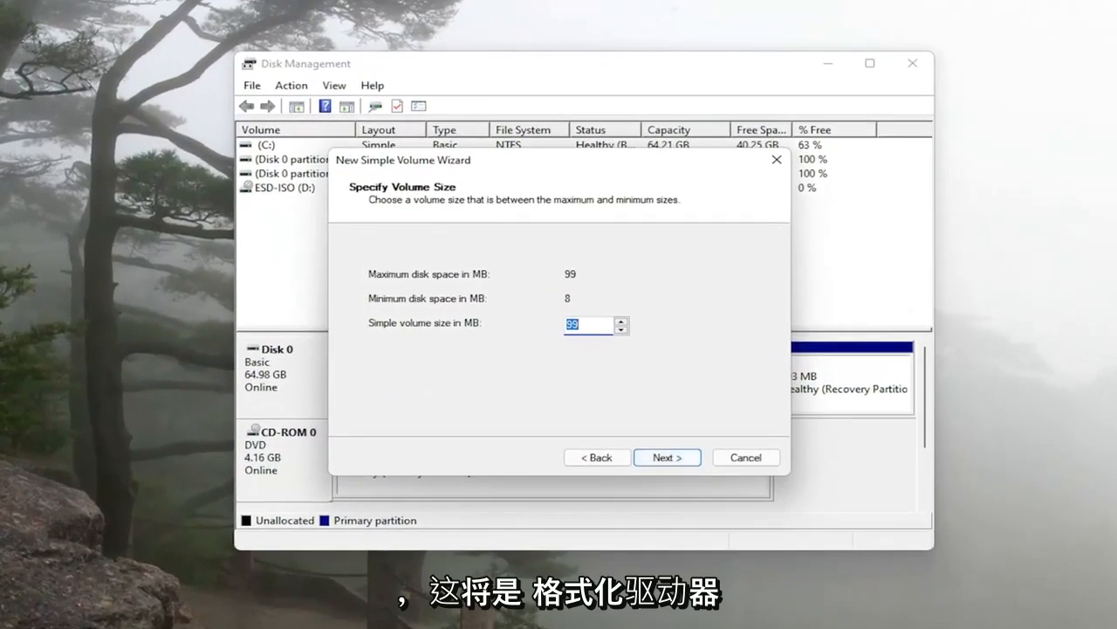
mouse_move(498, 259)
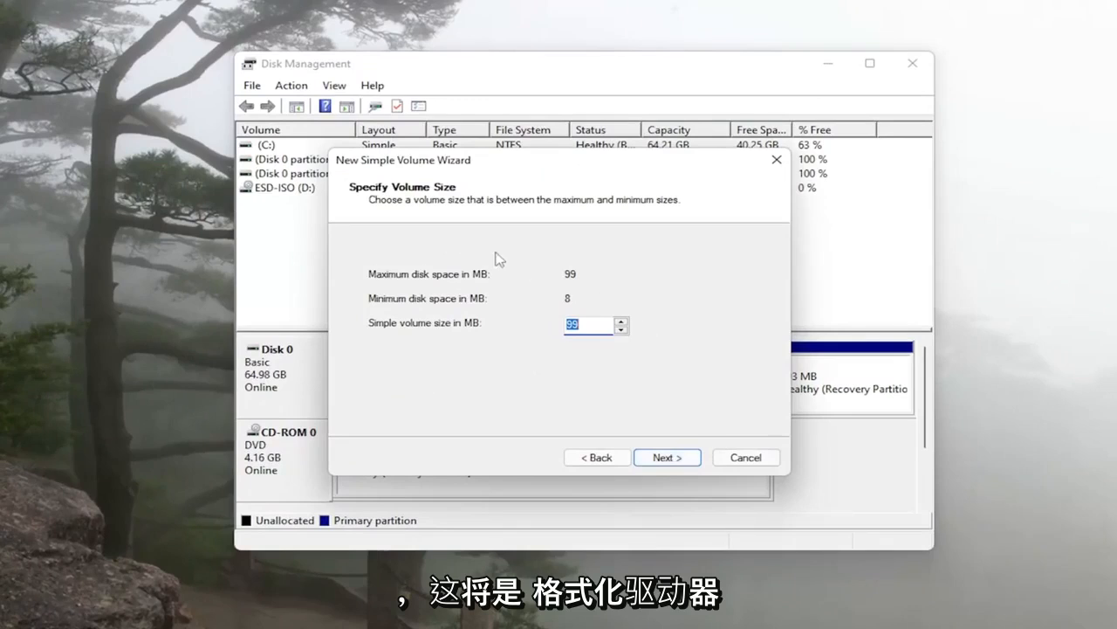
mouse_move(521, 186)
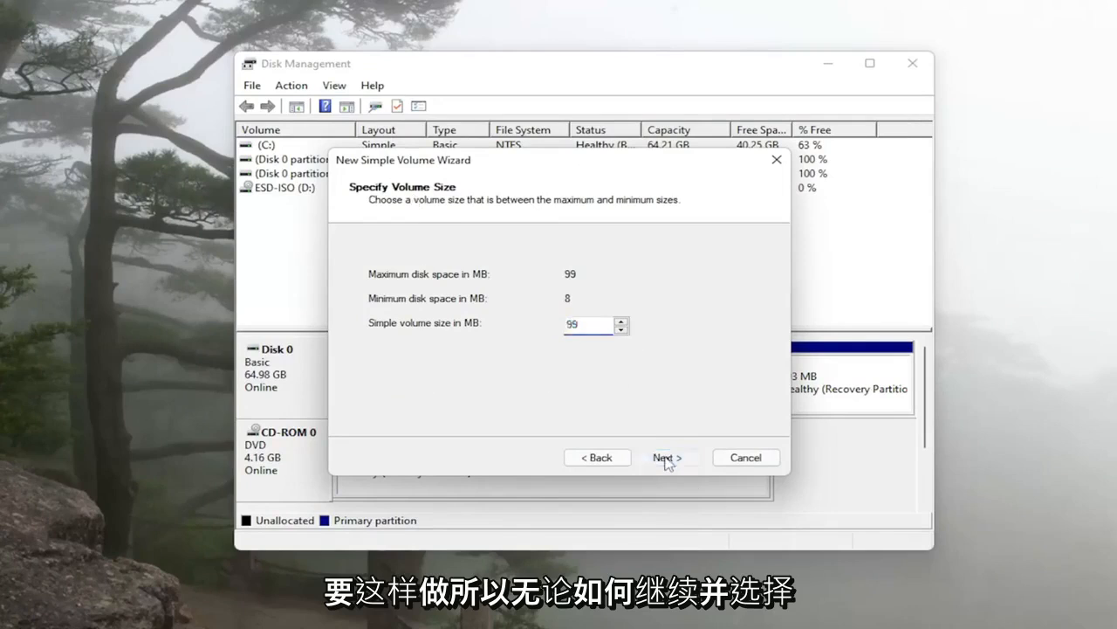
Accept the 99 MB volume size.
left_click(667, 456)
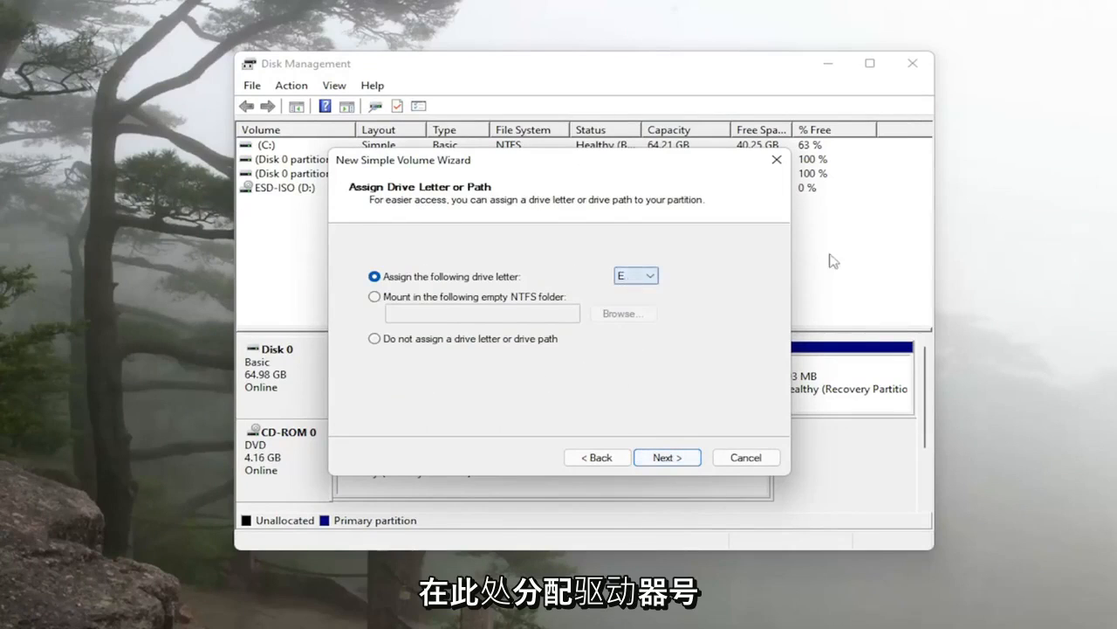
mouse_move(653, 377)
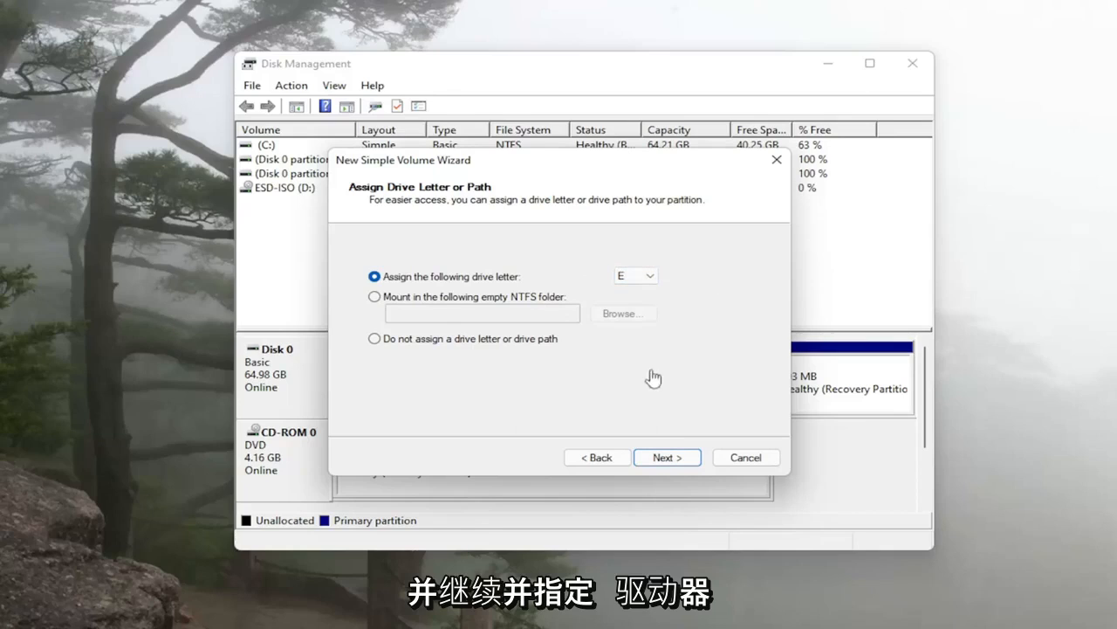
mouse_move(650, 433)
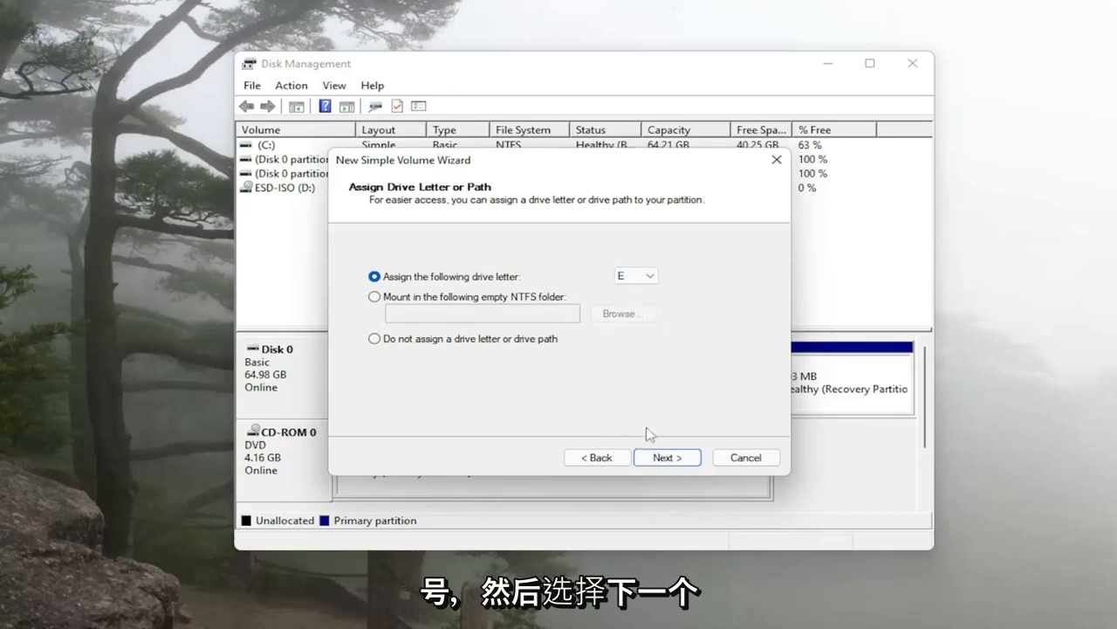
Keep drive letter E and select a field on the Format Partition page.
left_click(667, 457)
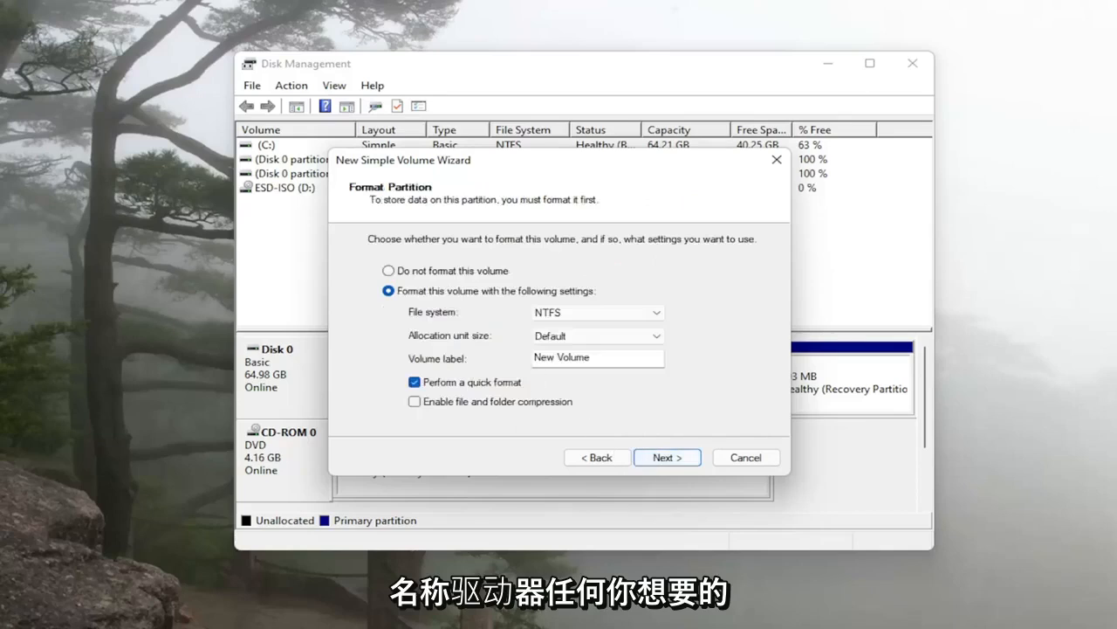
triple_click(597, 358)
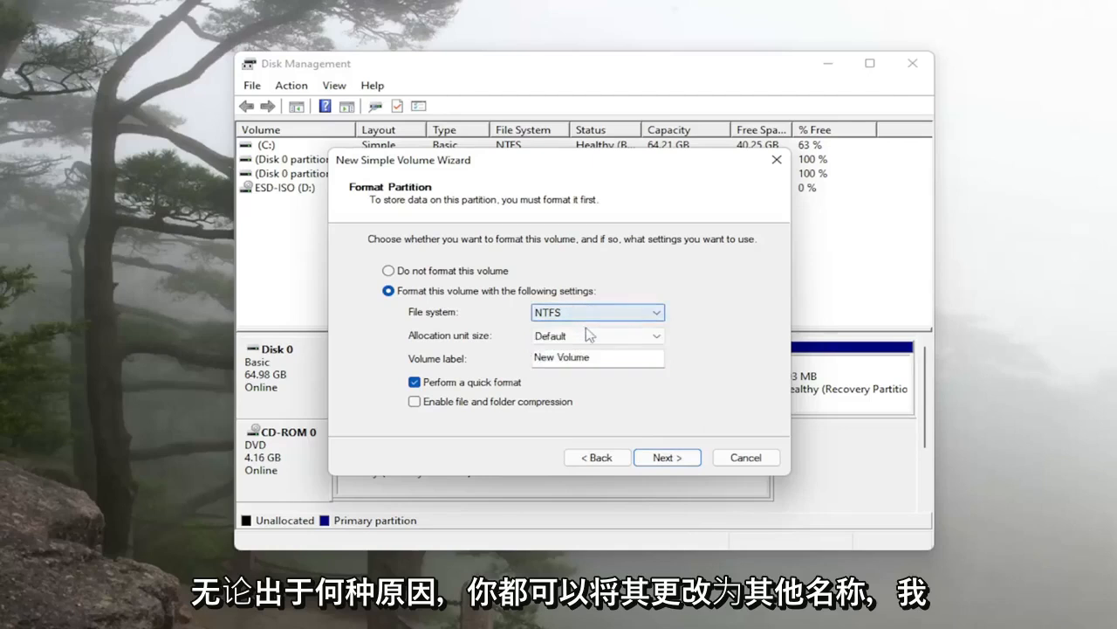
mouse_move(707, 303)
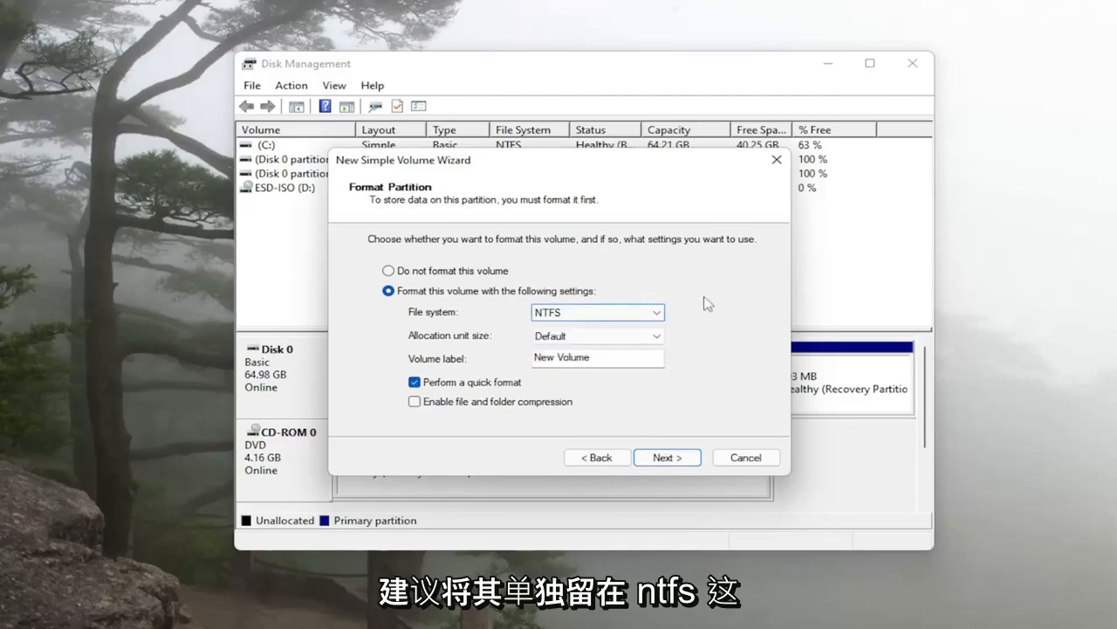
mouse_move(590, 446)
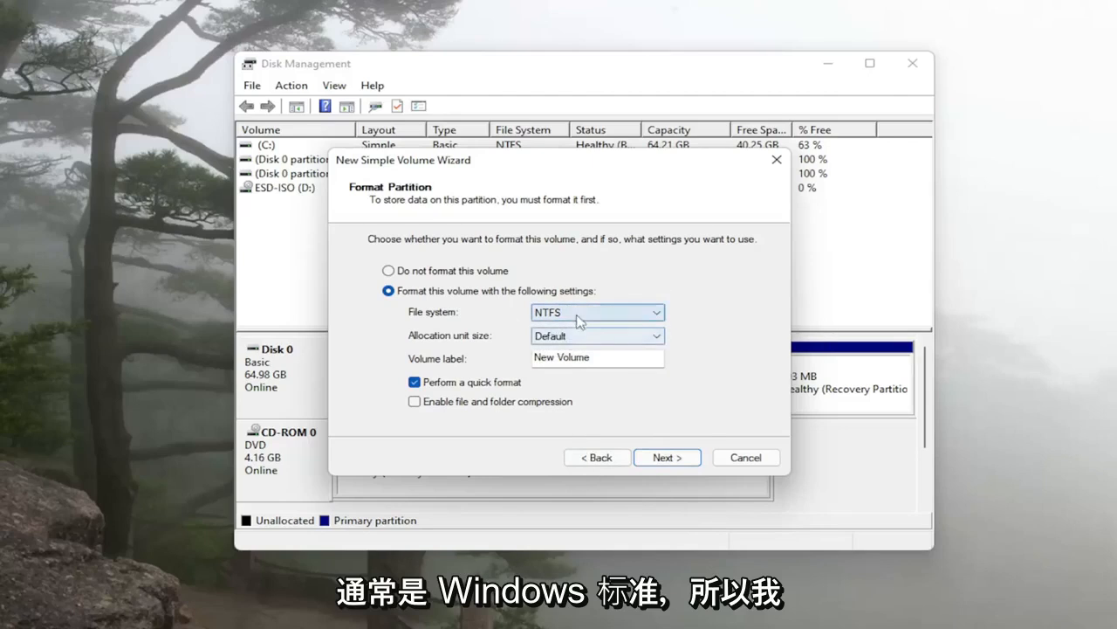
mouse_move(563, 317)
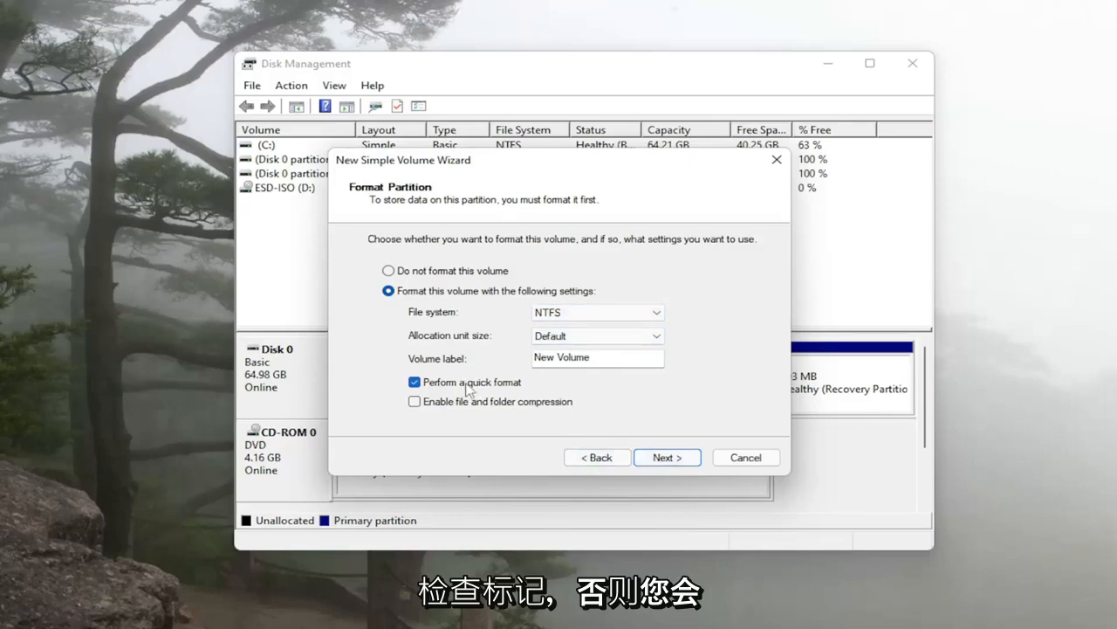
mouse_move(403, 395)
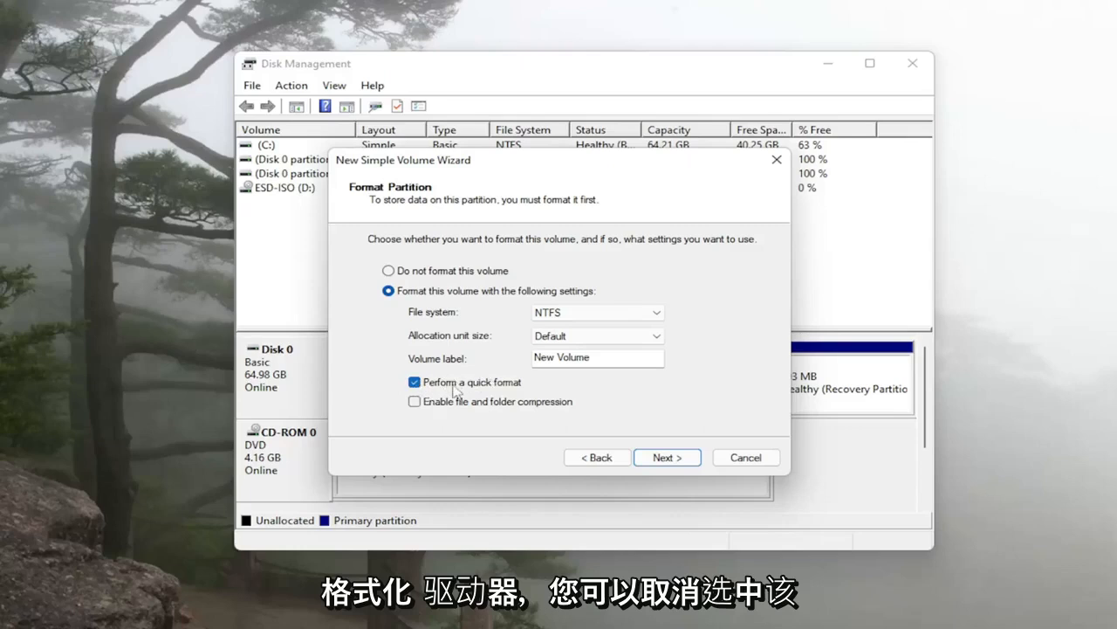
mouse_move(416, 383)
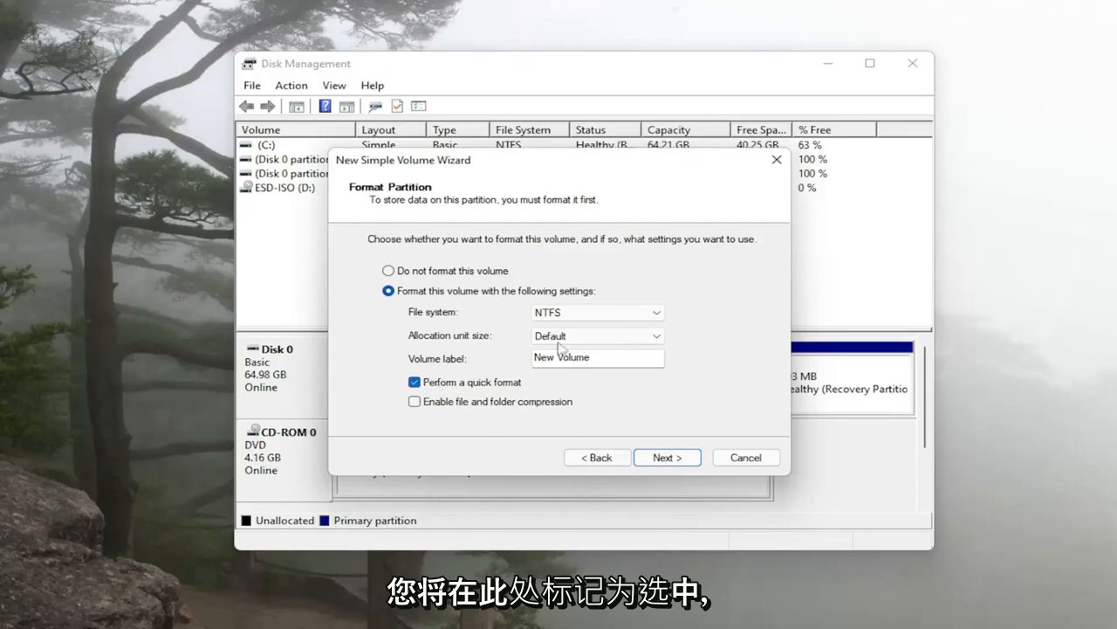
Finish creating New Volume (E:), close Disk Management, and dismiss the AutoPlay notice.
left_click(667, 457)
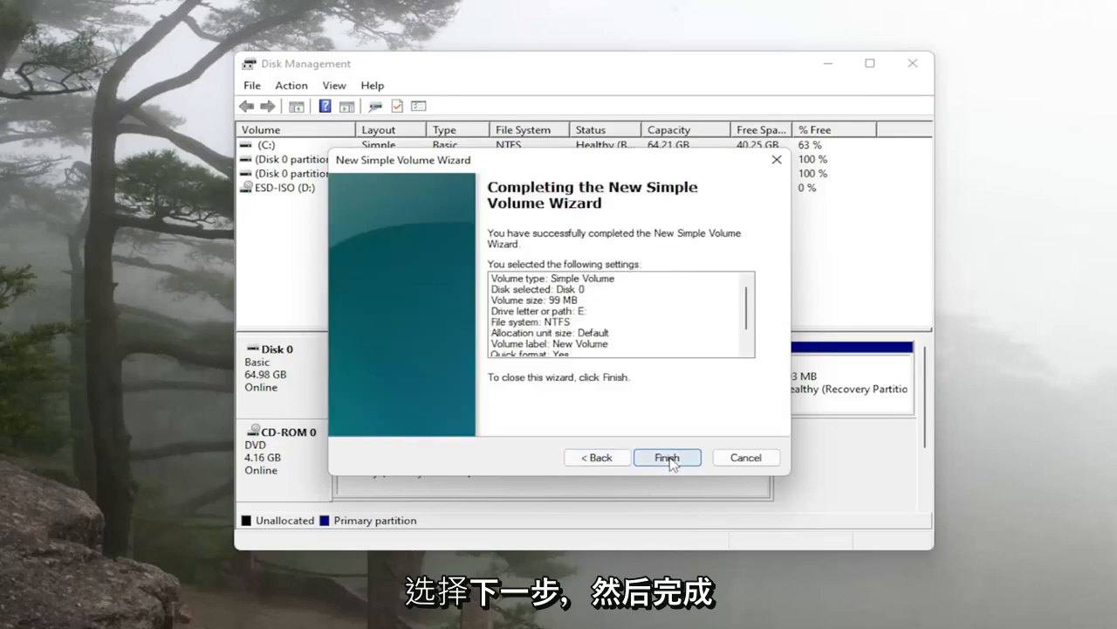
left_click(667, 458)
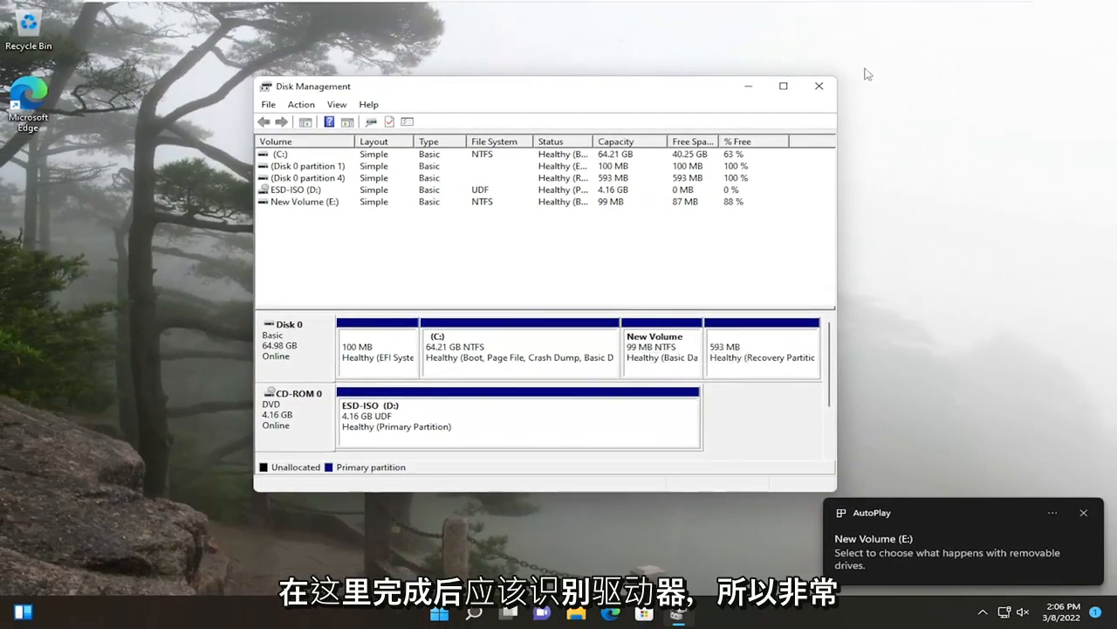
left_click(819, 87)
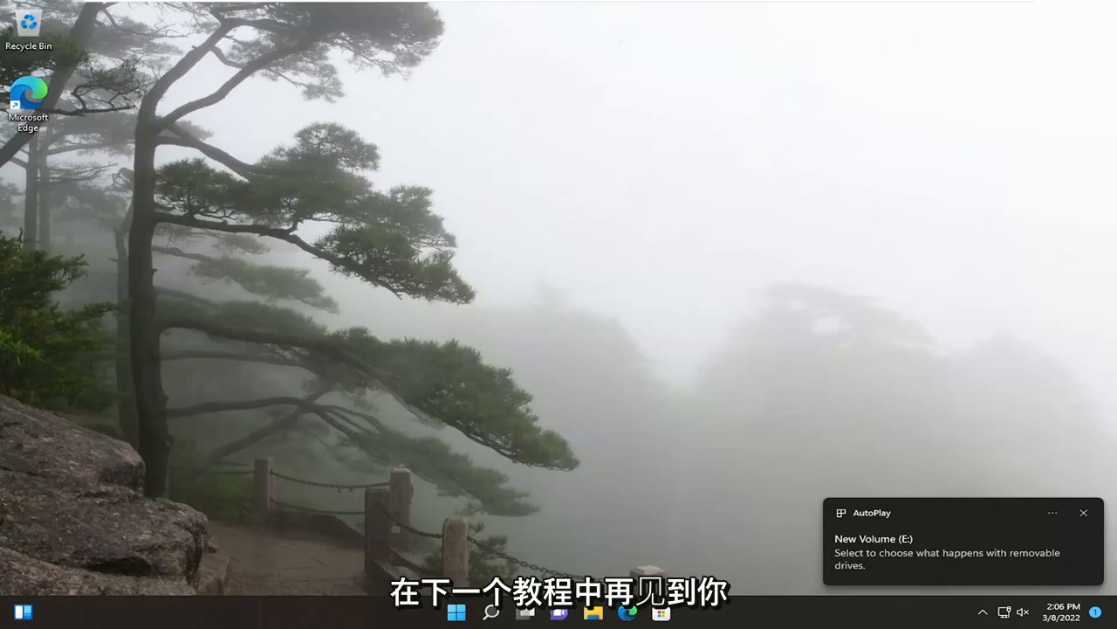
left_click(1084, 512)
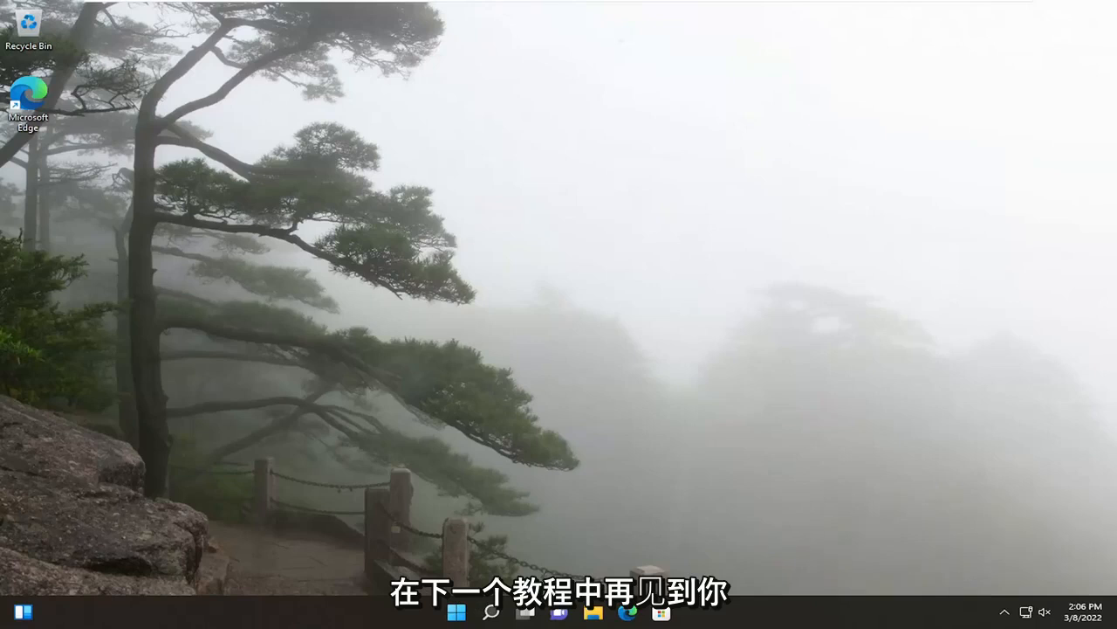